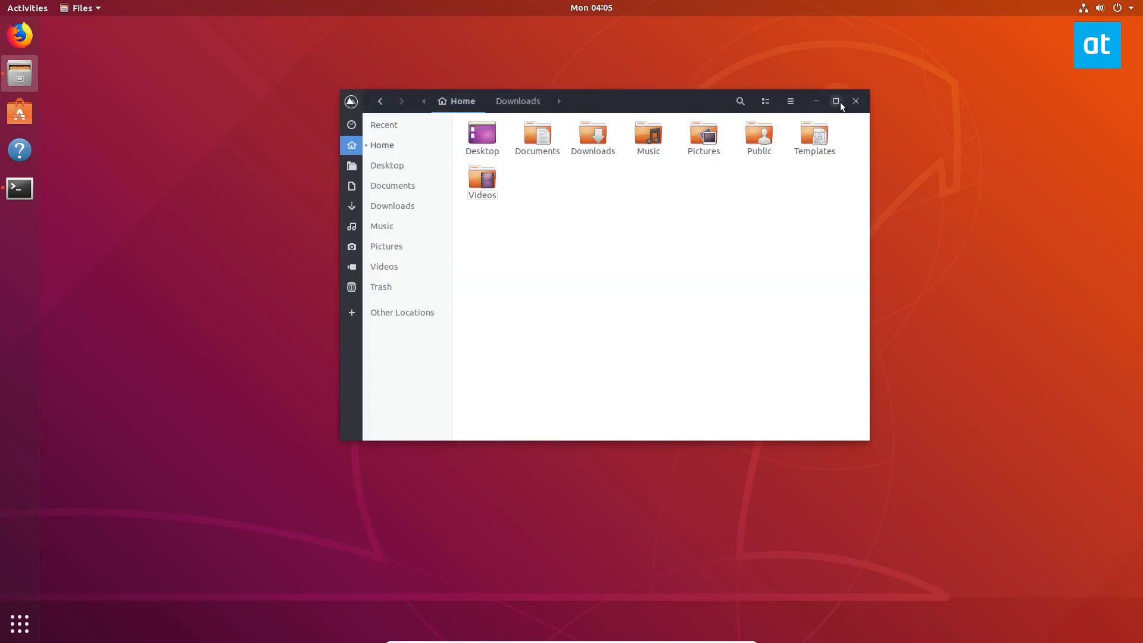
# - Close the Home folder window and launch a Terminal from the dock
pyautogui.click(856, 100)
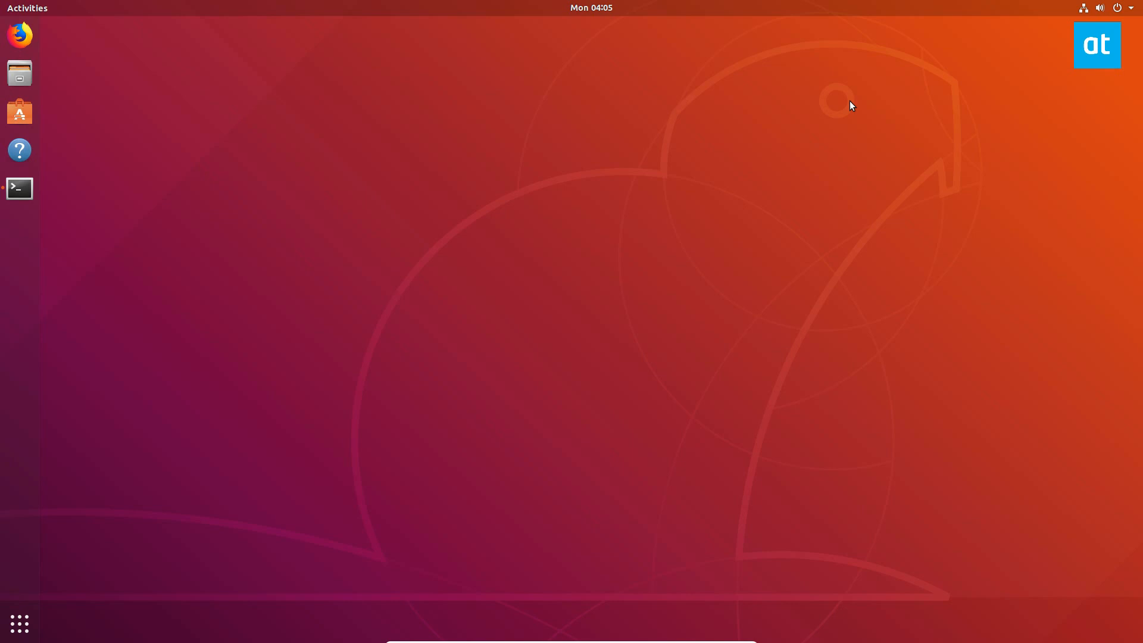
pyautogui.click(19, 188)
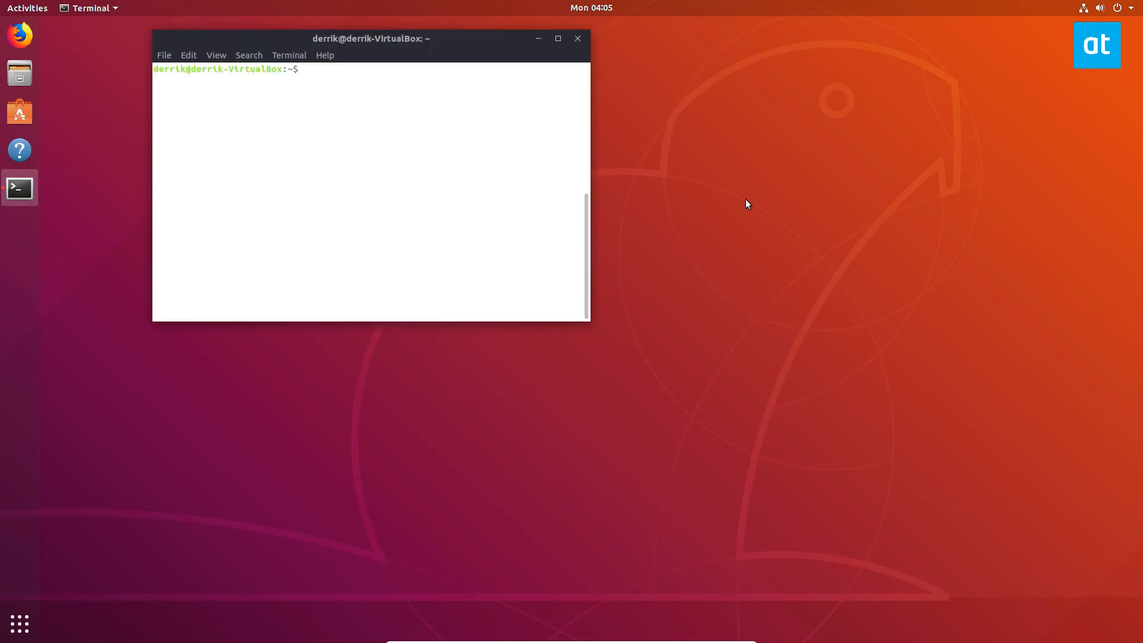
# - Run 'sudo apt install rabbitvcs-nautilus' to install the RabbitVCS Nautilus plugin
pyautogui.write('sudo apt install ra')
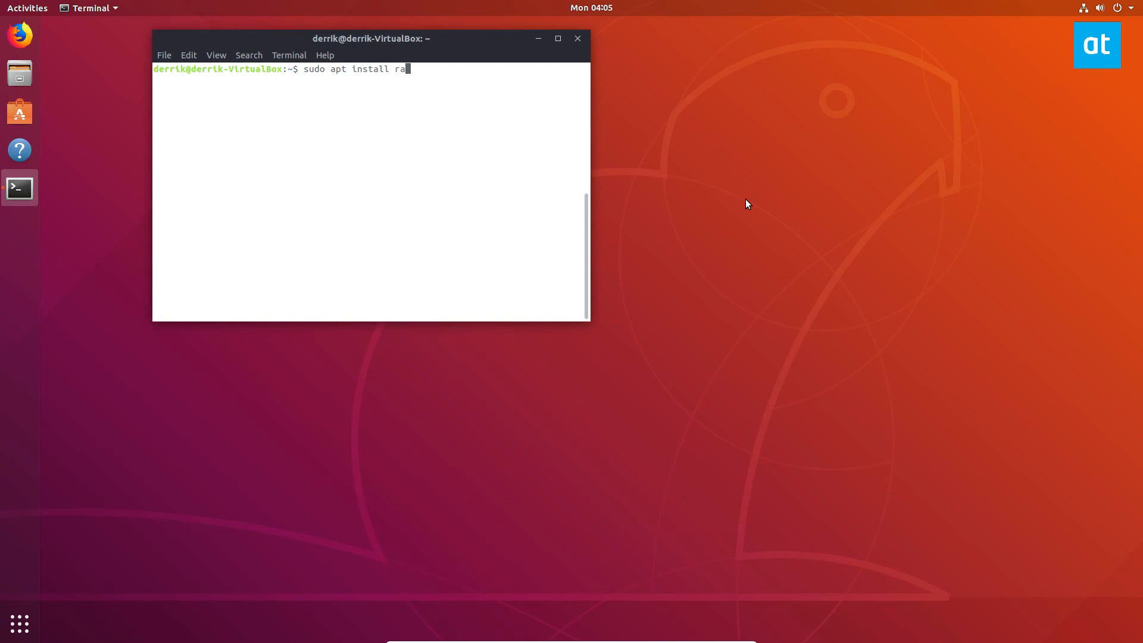
pyautogui.write('b')
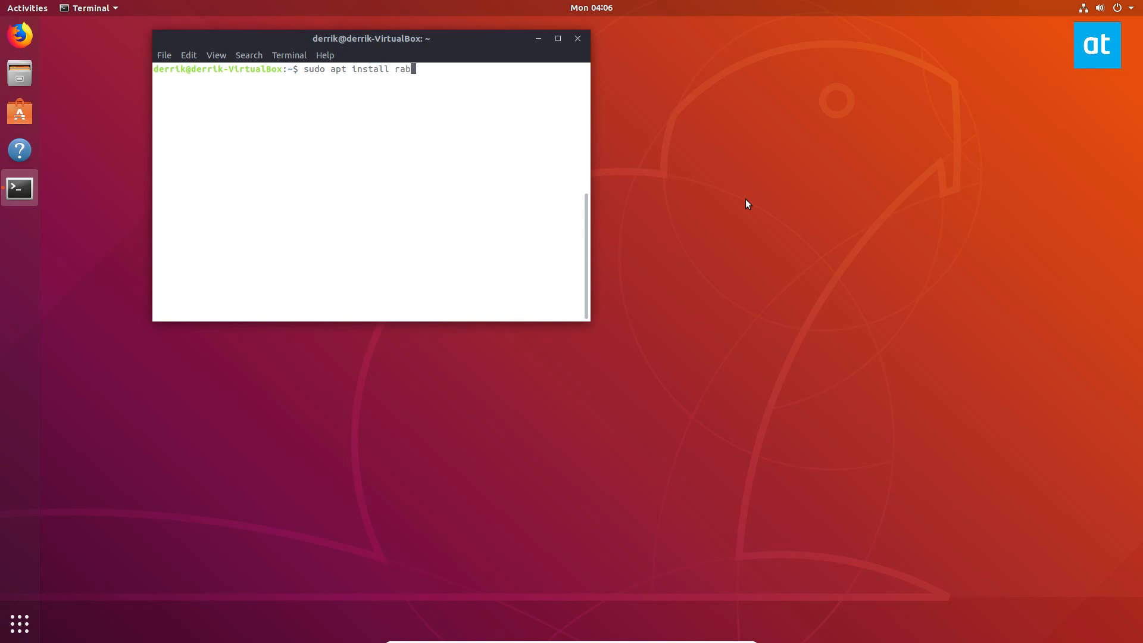
pyautogui.write('bitvcs-nautilus')
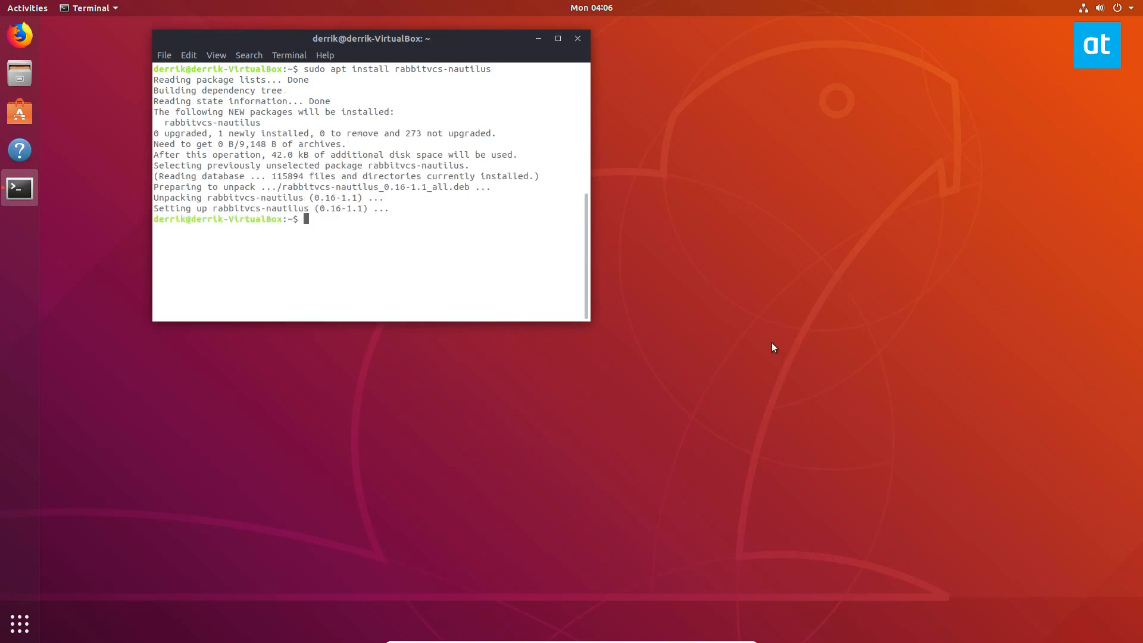
pyautogui.press('ctrl+r')
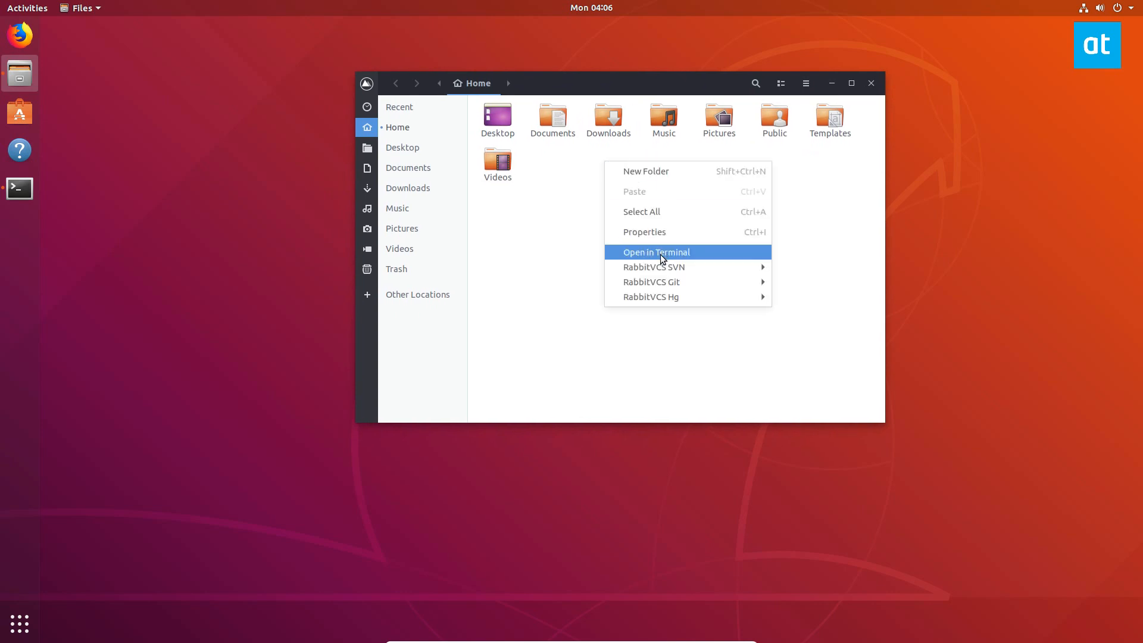
pyautogui.moveTo(651, 282)
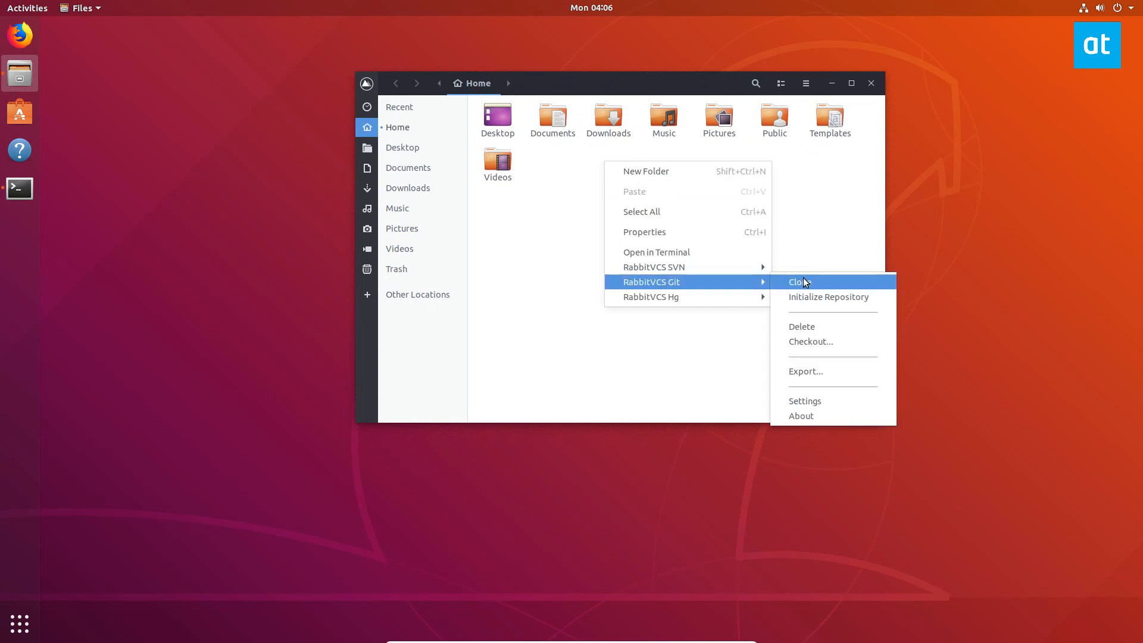
# - Start a RabbitVCS Git Clone from the Home folder's context menu
pyautogui.click(794, 281)
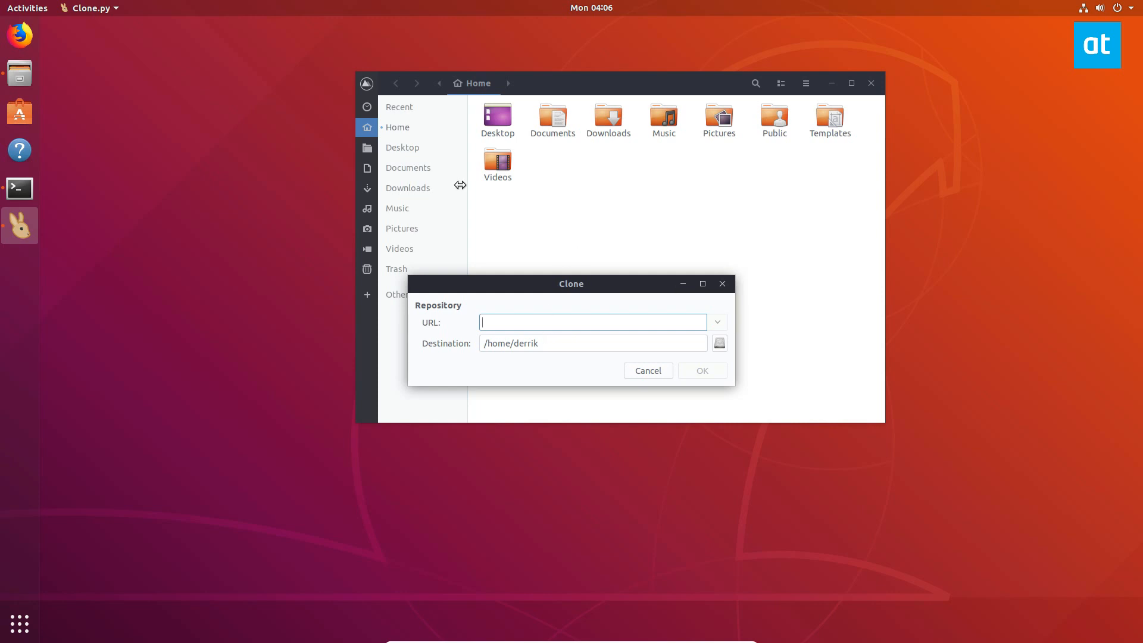
pyautogui.moveTo(953, 249)
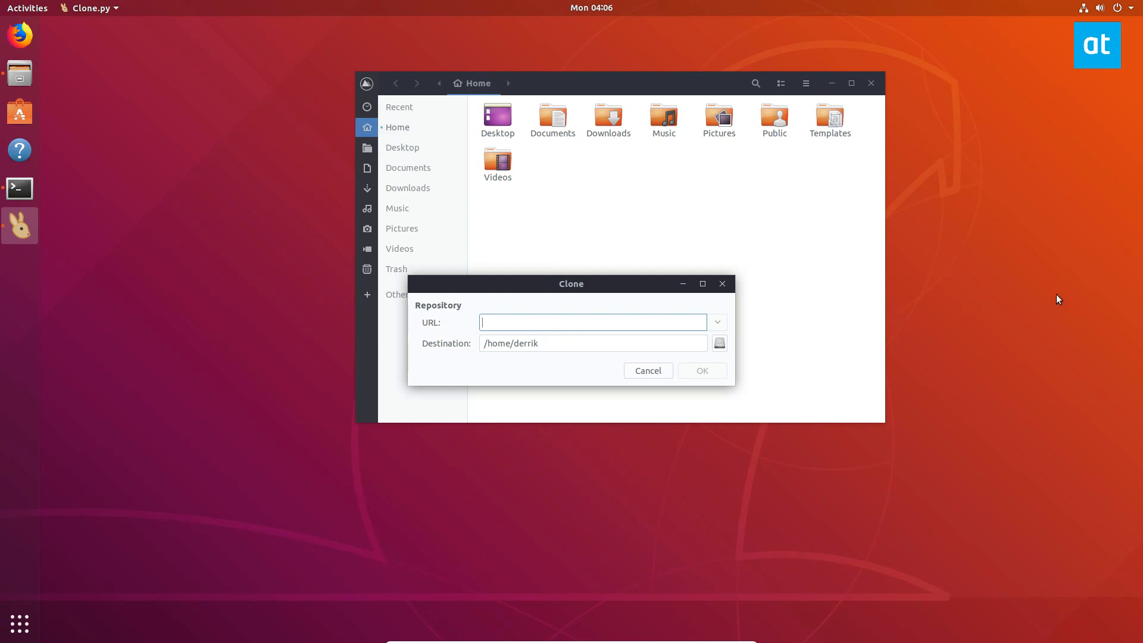
pyautogui.moveTo(1001, 243)
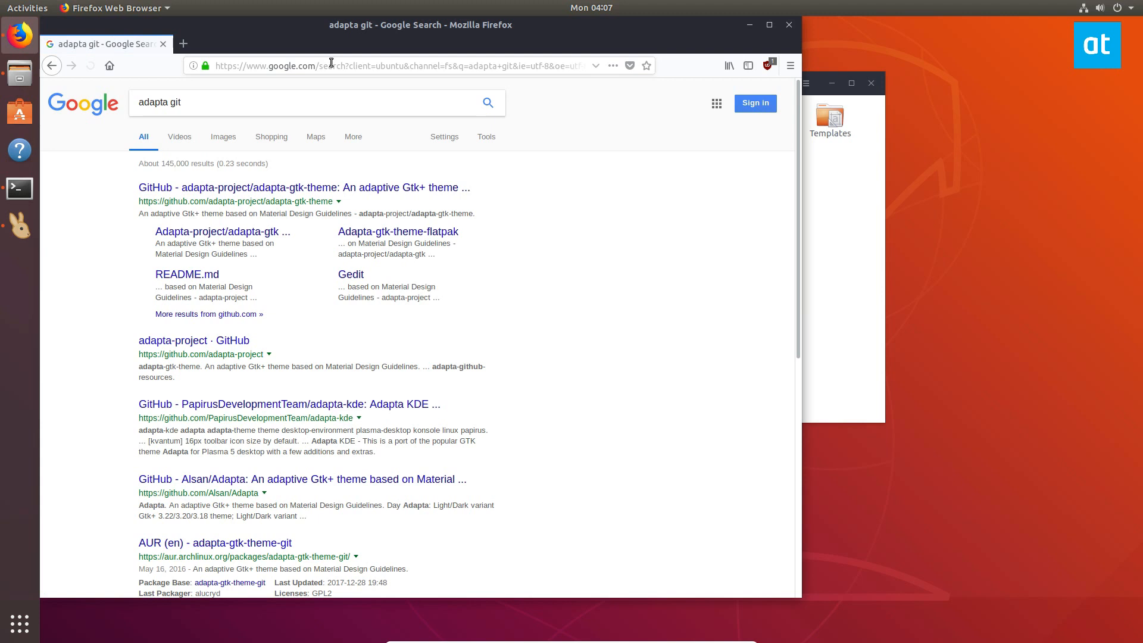
pyautogui.moveTo(304, 187)
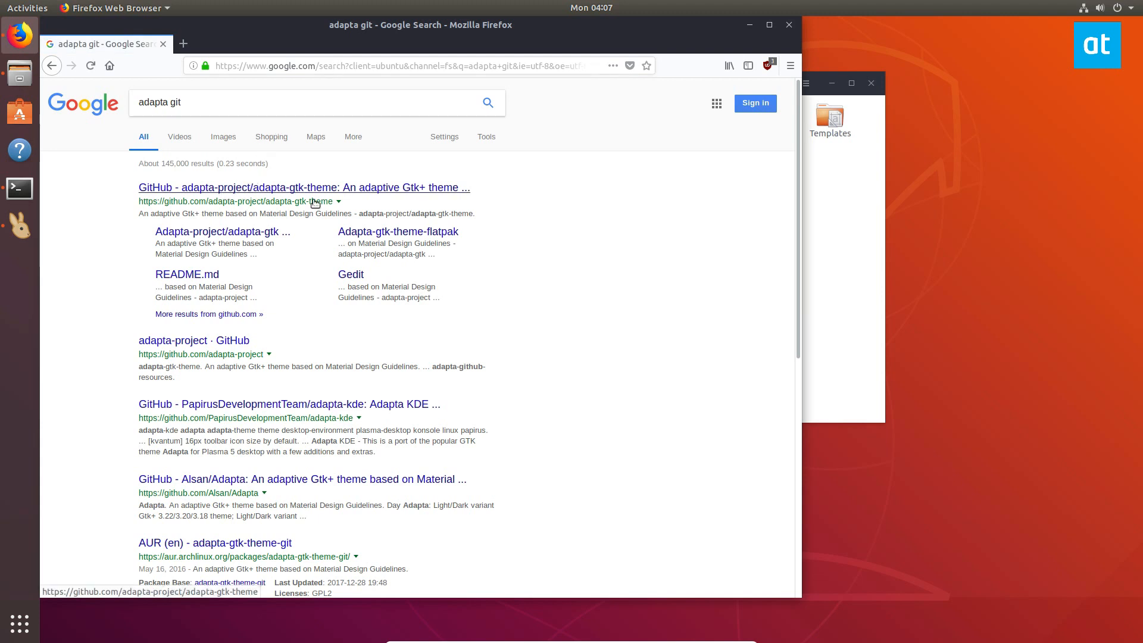
# - Open the adapta-project/adapta-gtk-theme GitHub result and copy its repository URL
pyautogui.click(303, 187)
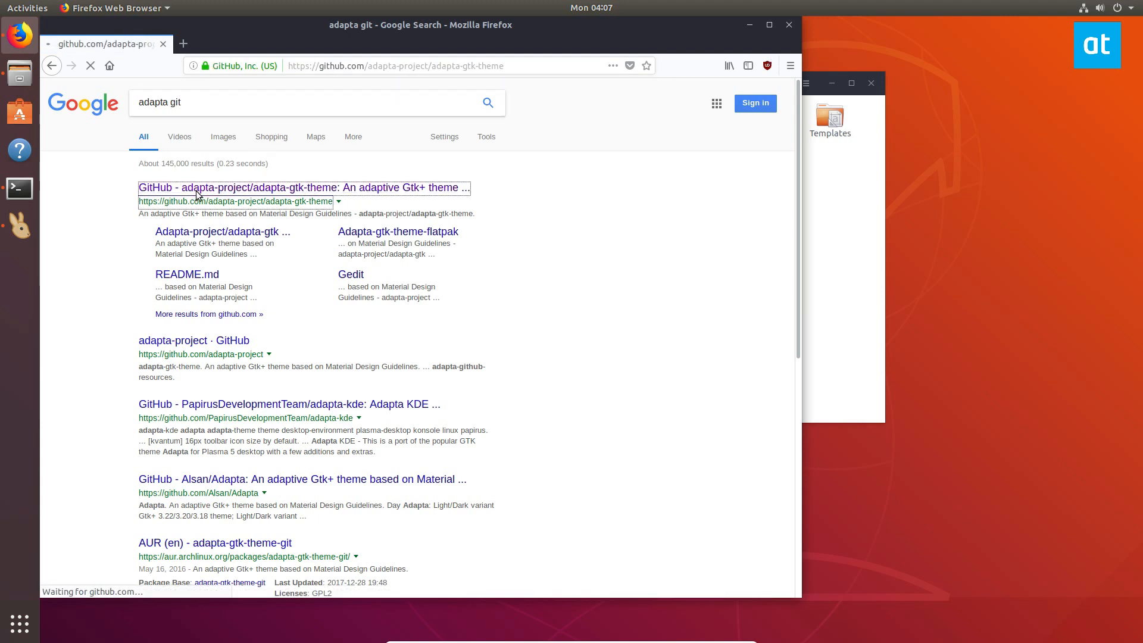
pyautogui.click(304, 187)
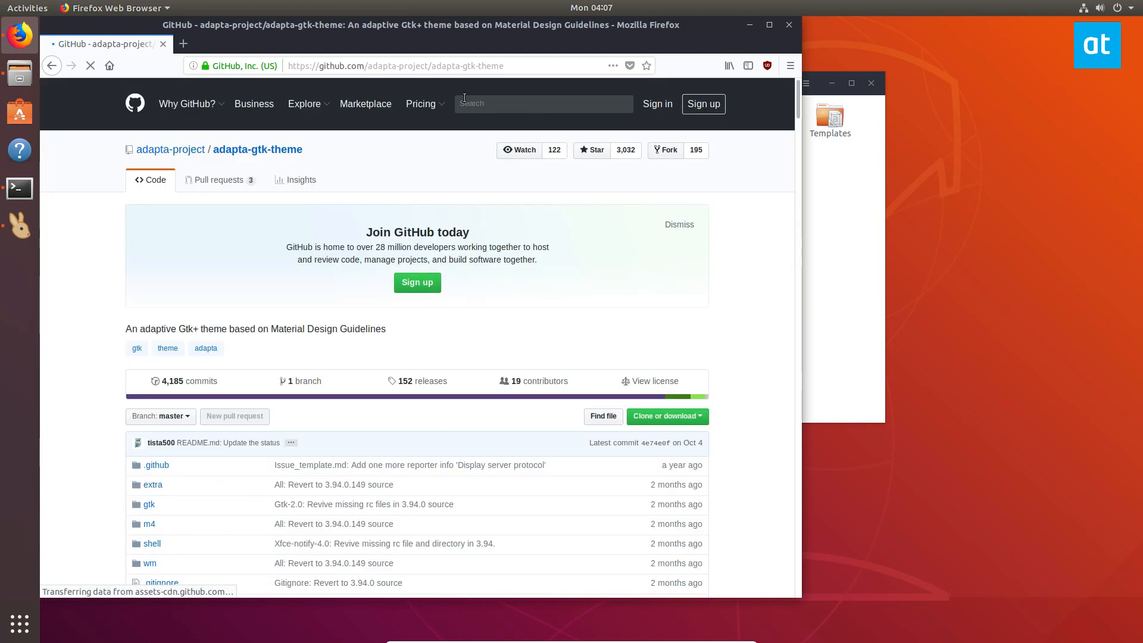
pyautogui.click(664, 417)
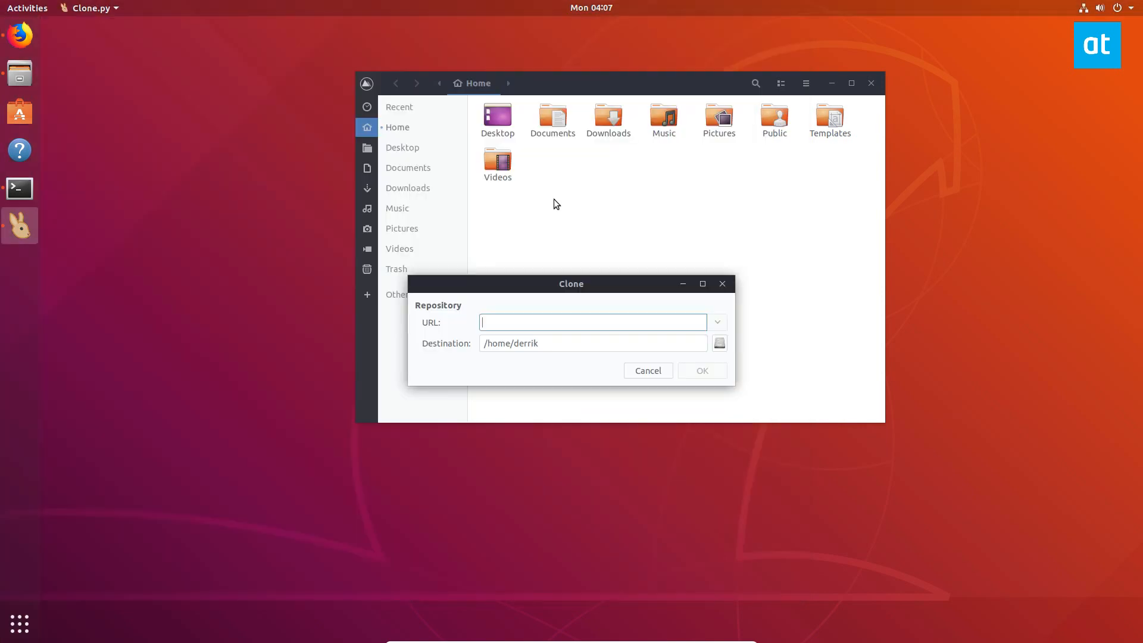
pyautogui.write('https://github.com/adapta-project/adapta-gtk-theme.git')
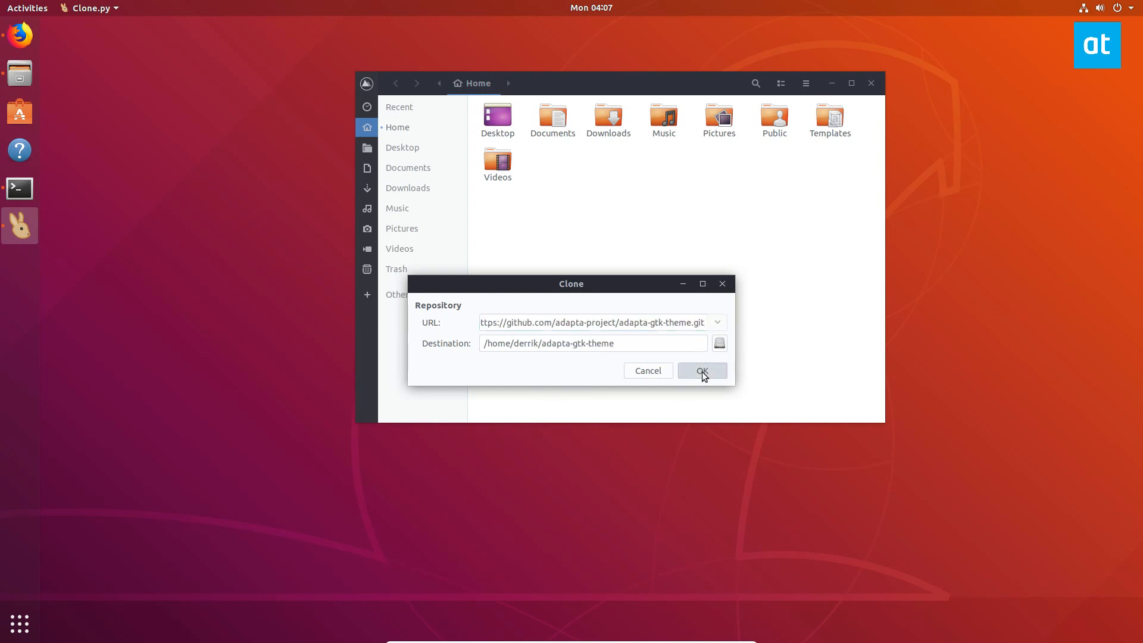
pyautogui.click(702, 370)
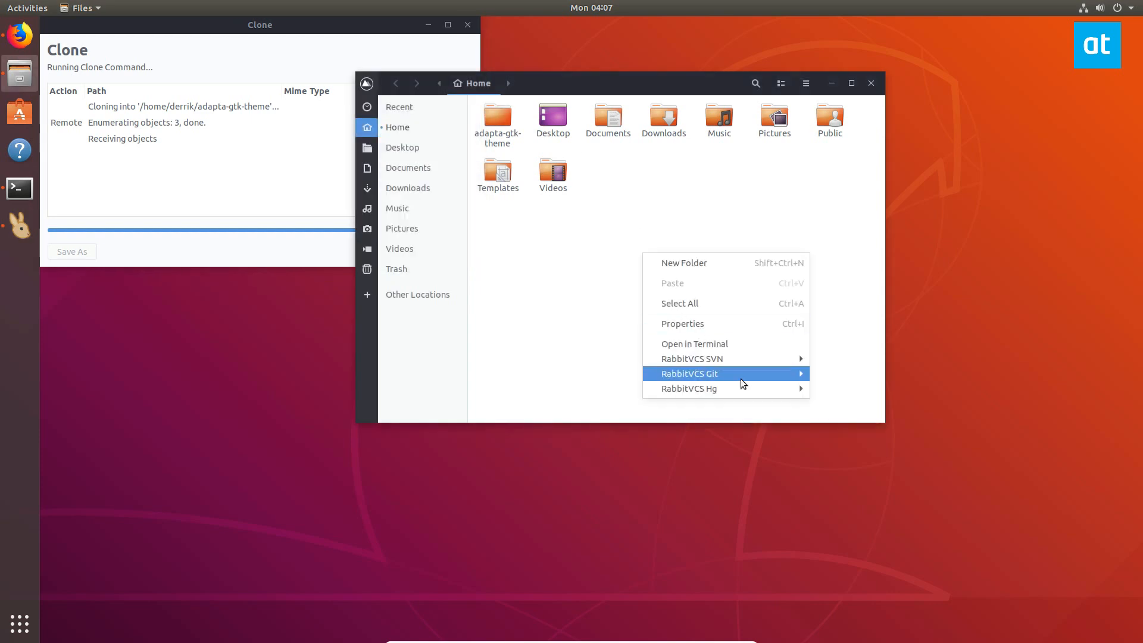
pyautogui.moveTo(557, 362)
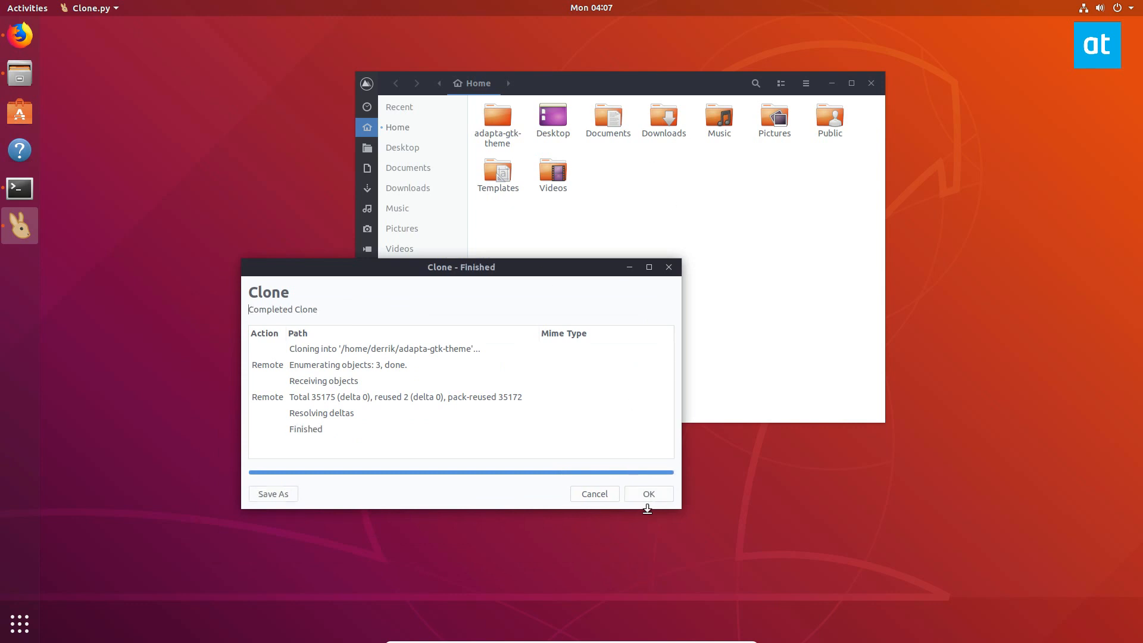
pyautogui.click(647, 493)
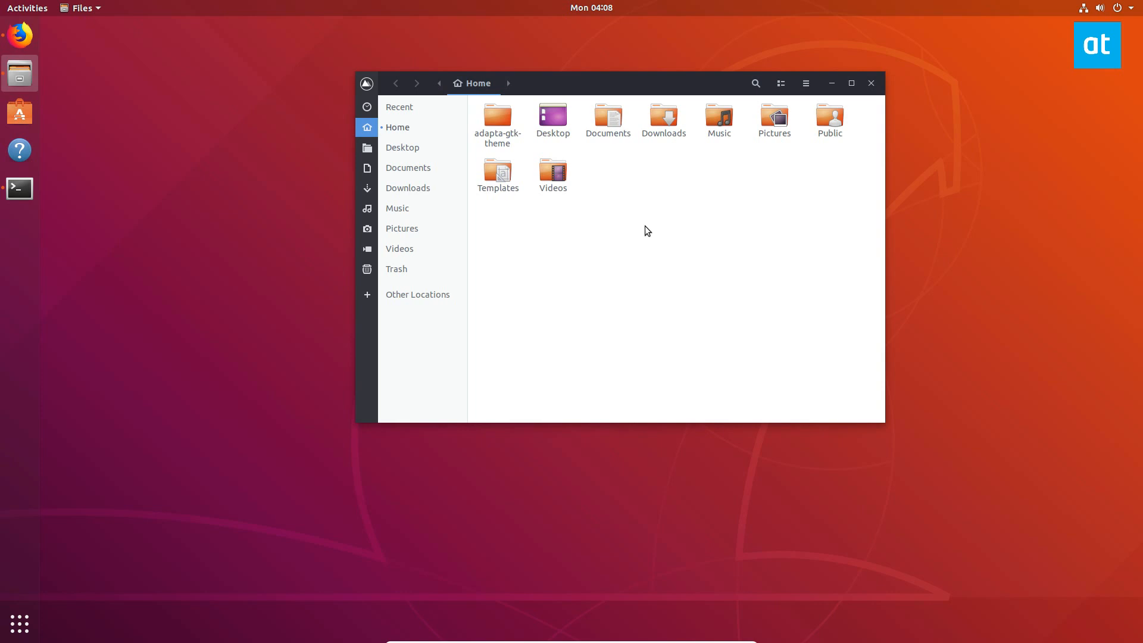
pyautogui.moveTo(548, 51)
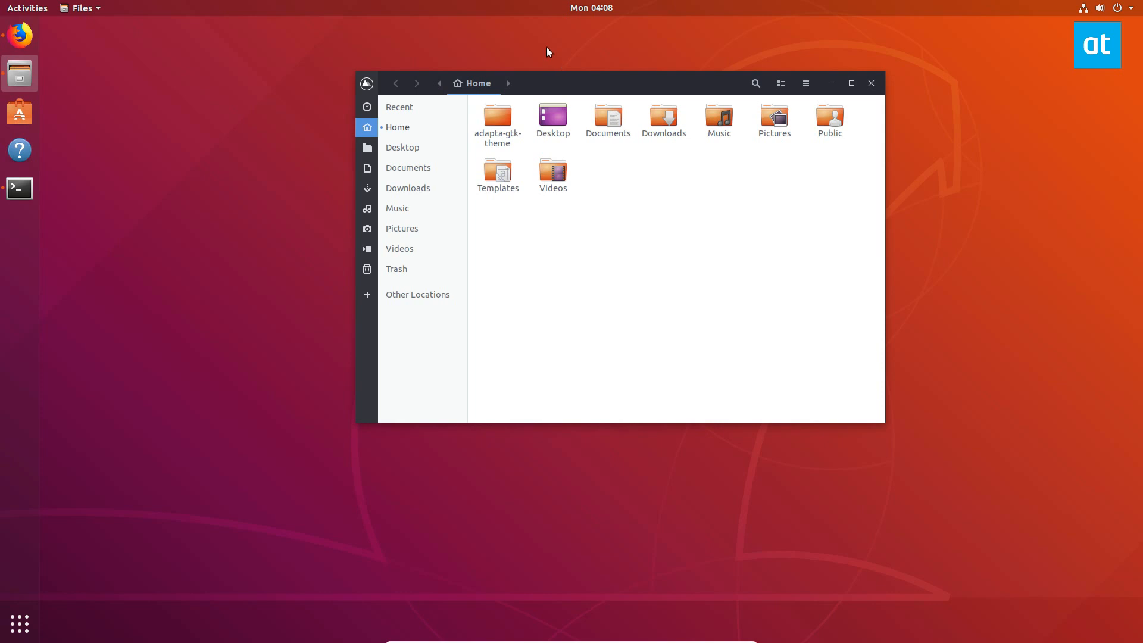
pyautogui.moveTo(560, 51)
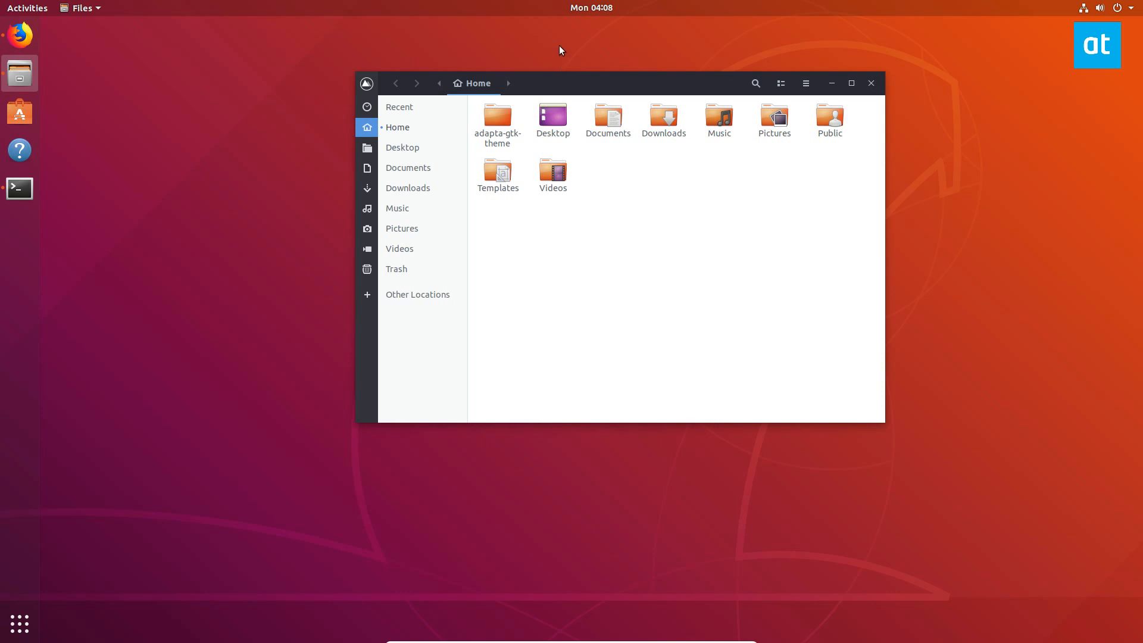
pyautogui.moveTo(987, 174)
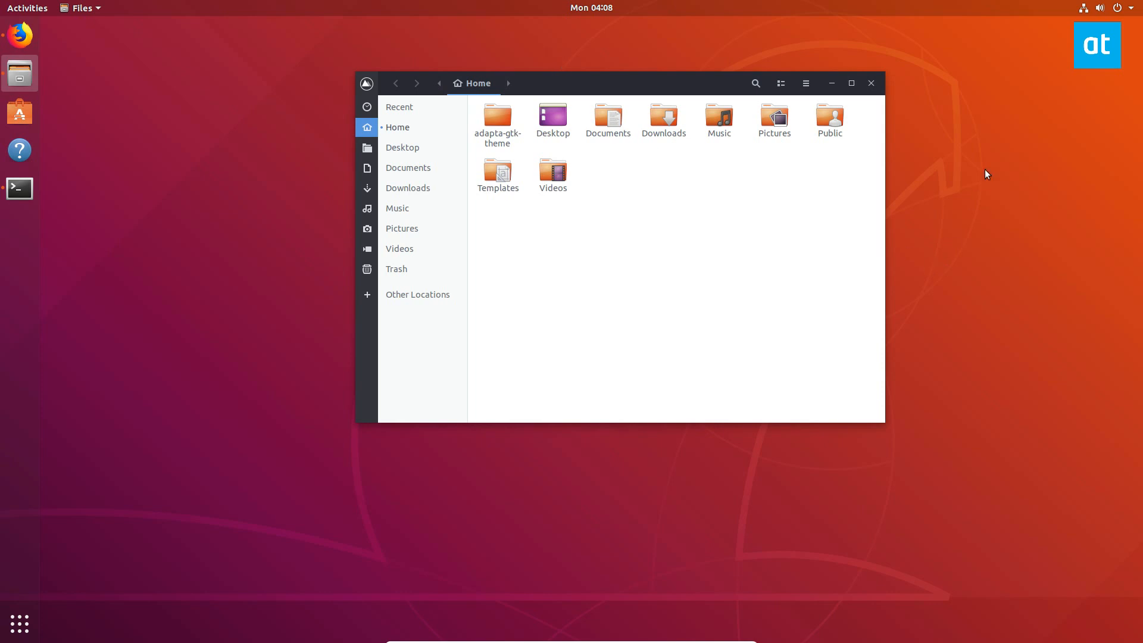